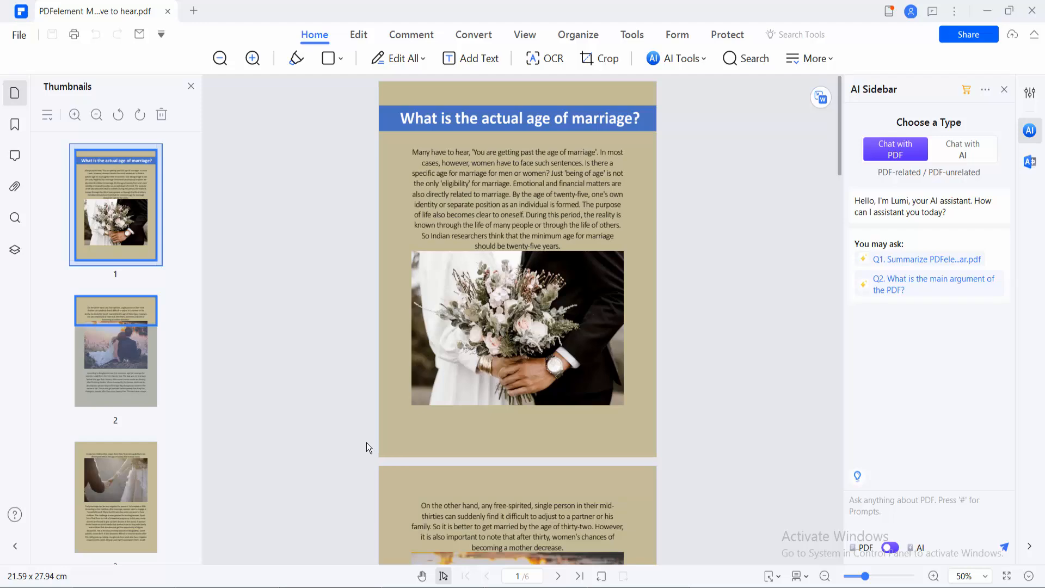
{"action": "mouse_move", "coordinate": [673, 307]}
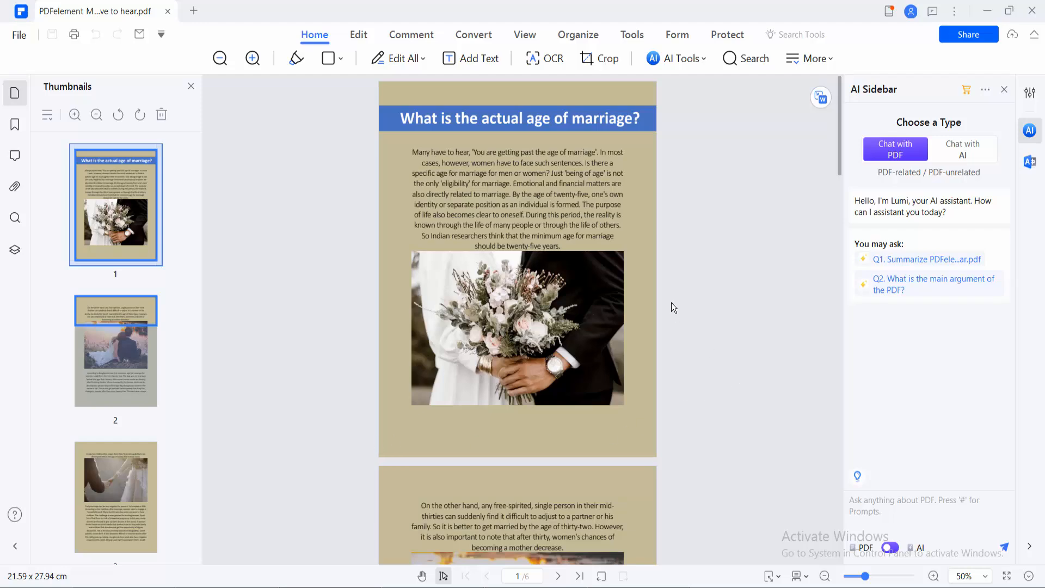
{"action": "mouse_move", "coordinate": [642, 274]}
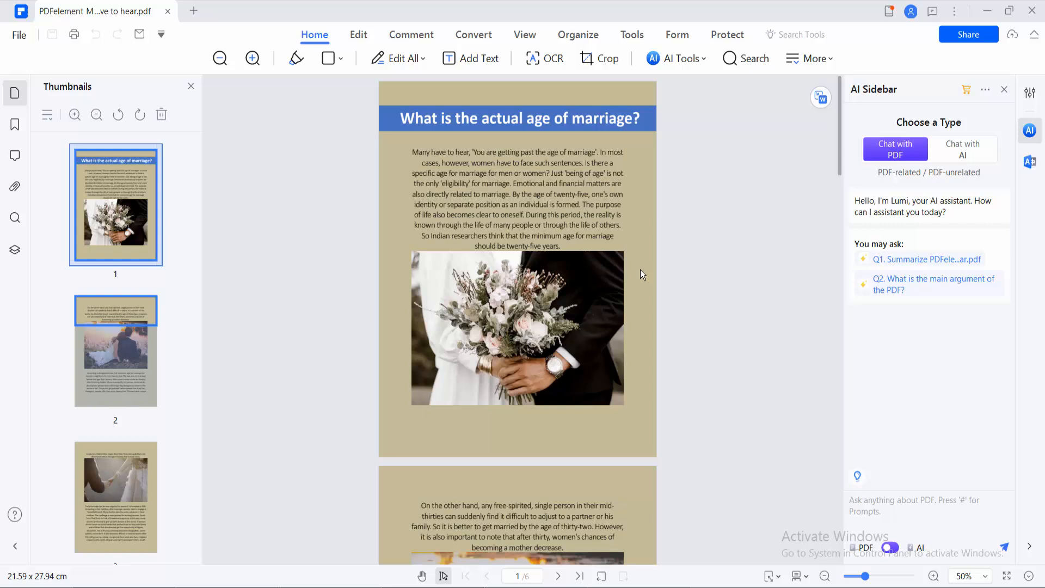
{"action": "mouse_move", "coordinate": [578, 35]}
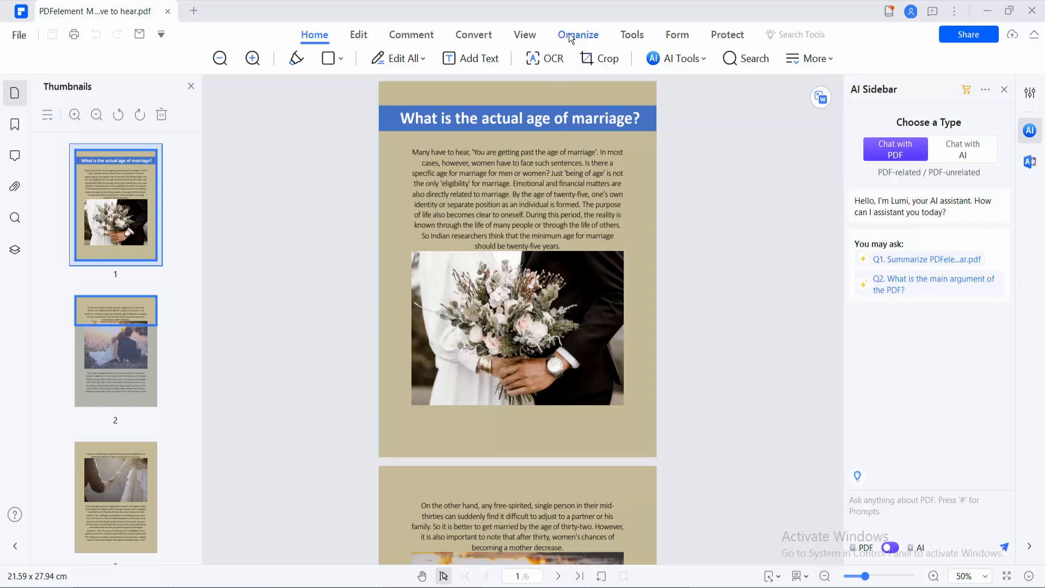
Step: Switch to the Organize view and reveal the Split choices for the six-page PDF
{"action": "left_click", "coordinate": [578, 34]}
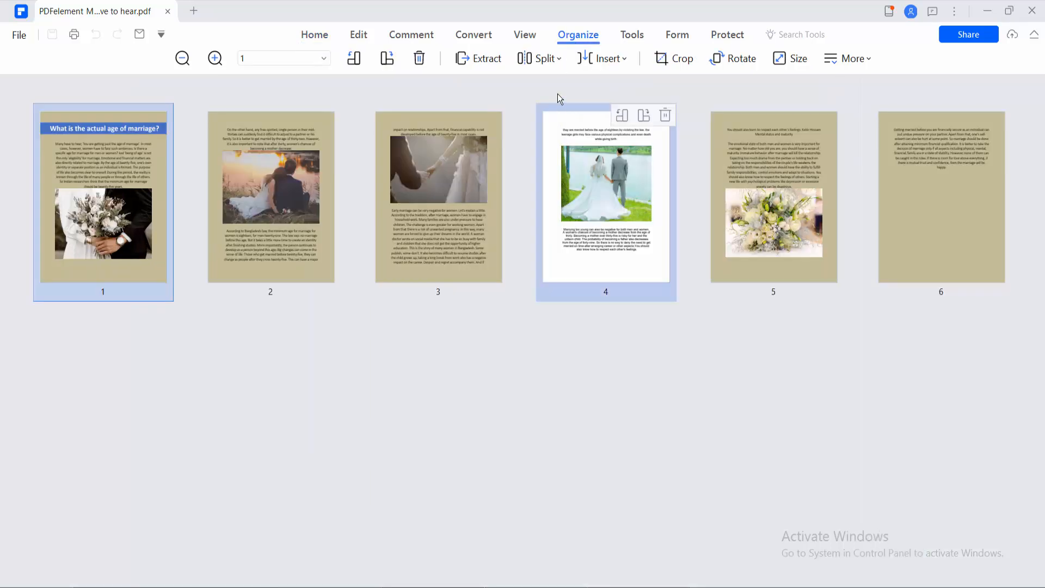
{"action": "left_click", "coordinate": [541, 58]}
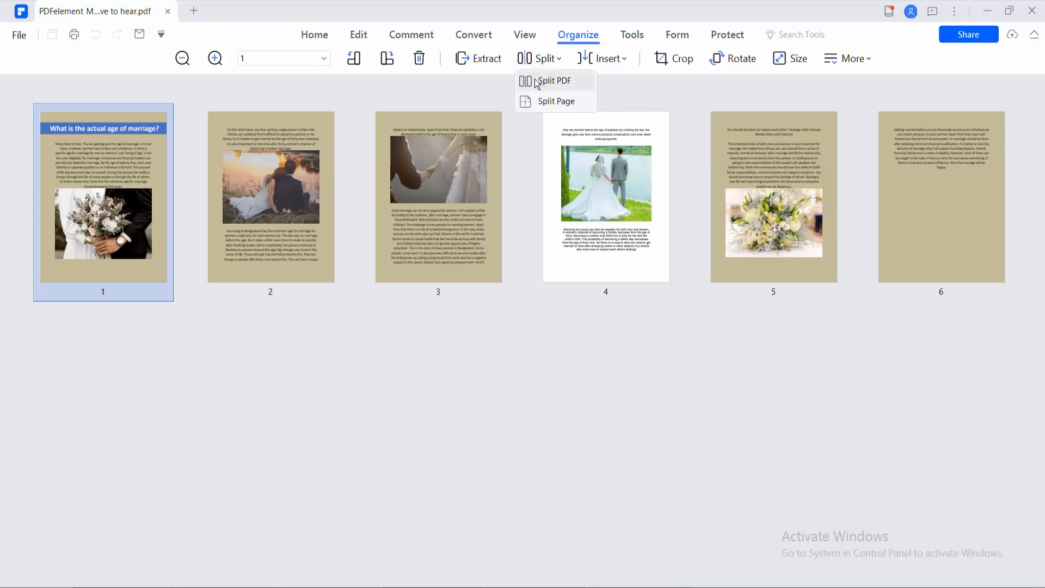
{"action": "mouse_move", "coordinate": [566, 83]}
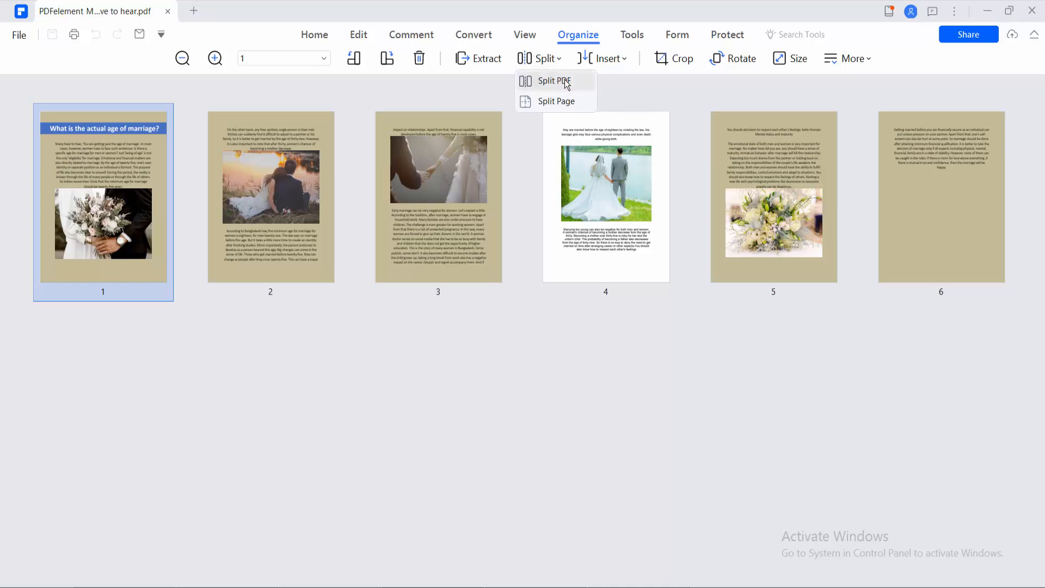
Step: Start Split PDF and set Split by number of pages to 3
{"action": "left_click", "coordinate": [553, 80]}
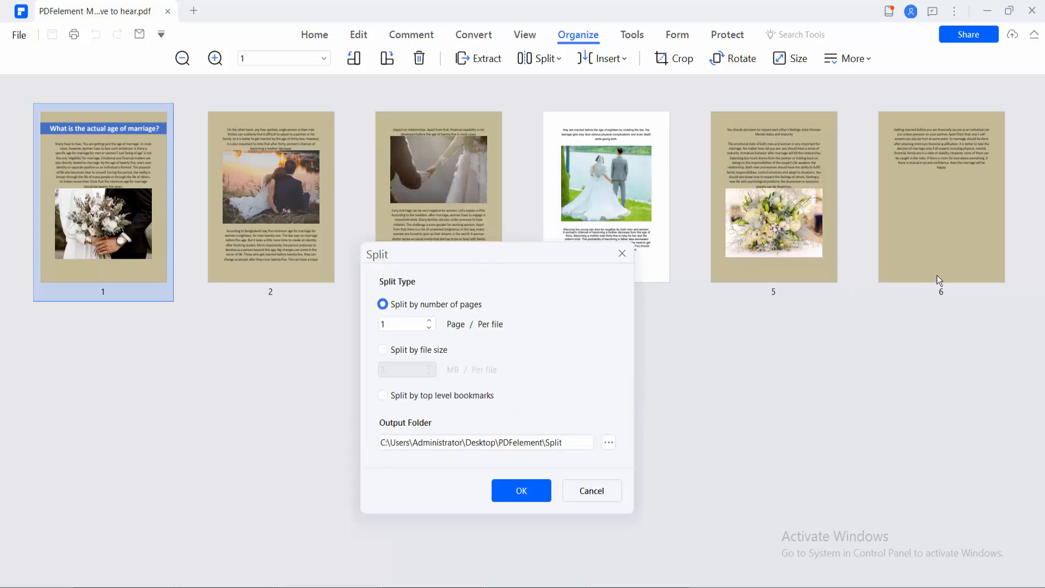
{"action": "mouse_move", "coordinate": [414, 251]}
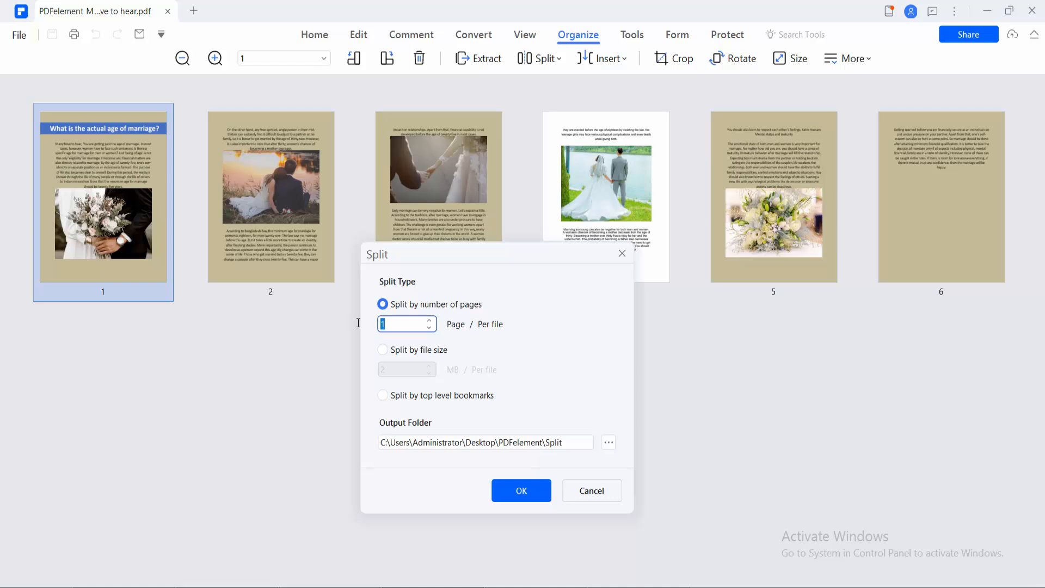
{"action": "mouse_move", "coordinate": [359, 327]}
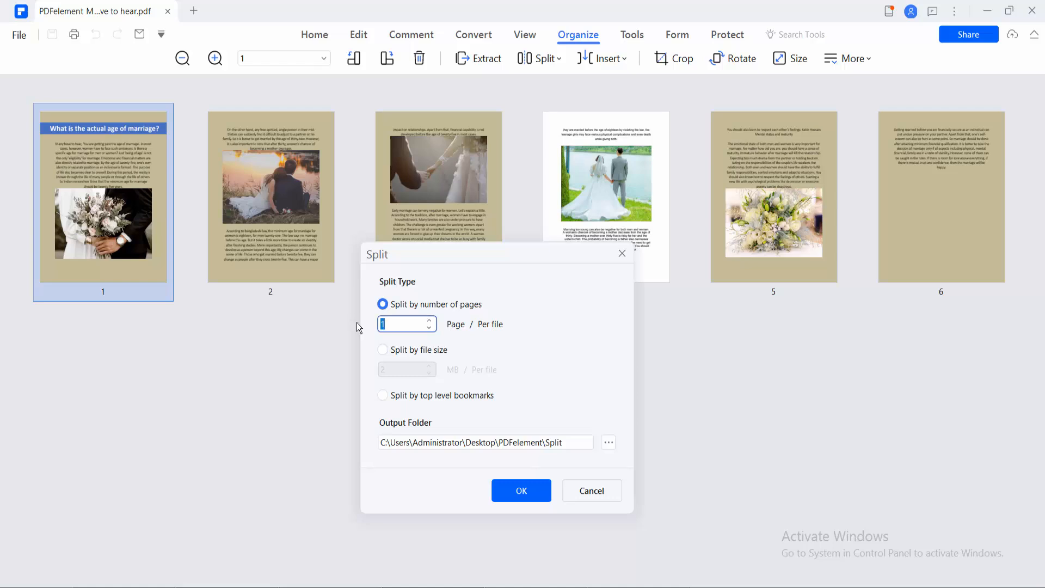
{"action": "type", "text": "3"}
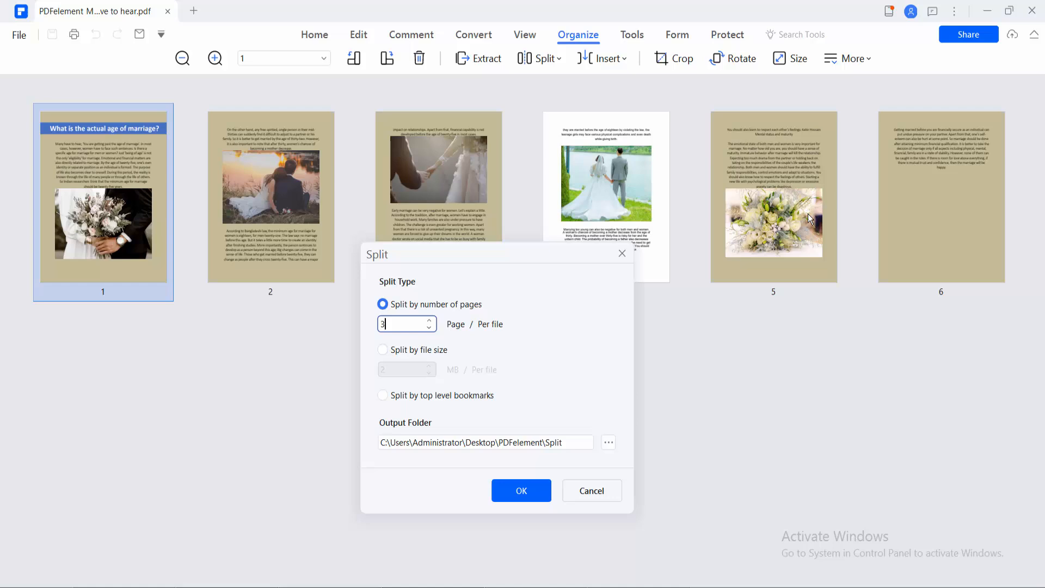
{"action": "mouse_move", "coordinate": [798, 208]}
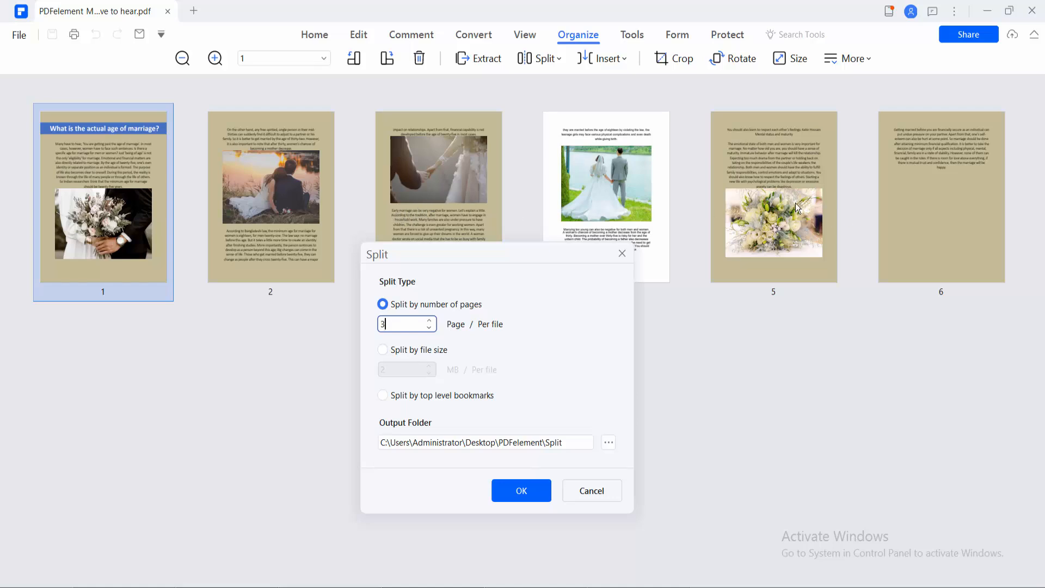
{"action": "triple_click", "coordinate": [403, 325]}
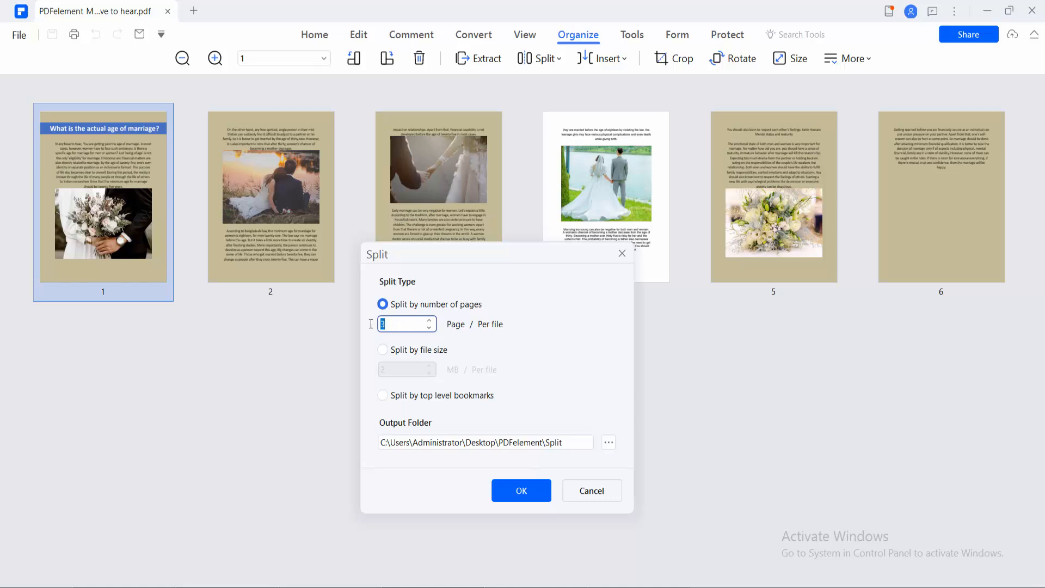
{"action": "mouse_move", "coordinate": [495, 226]}
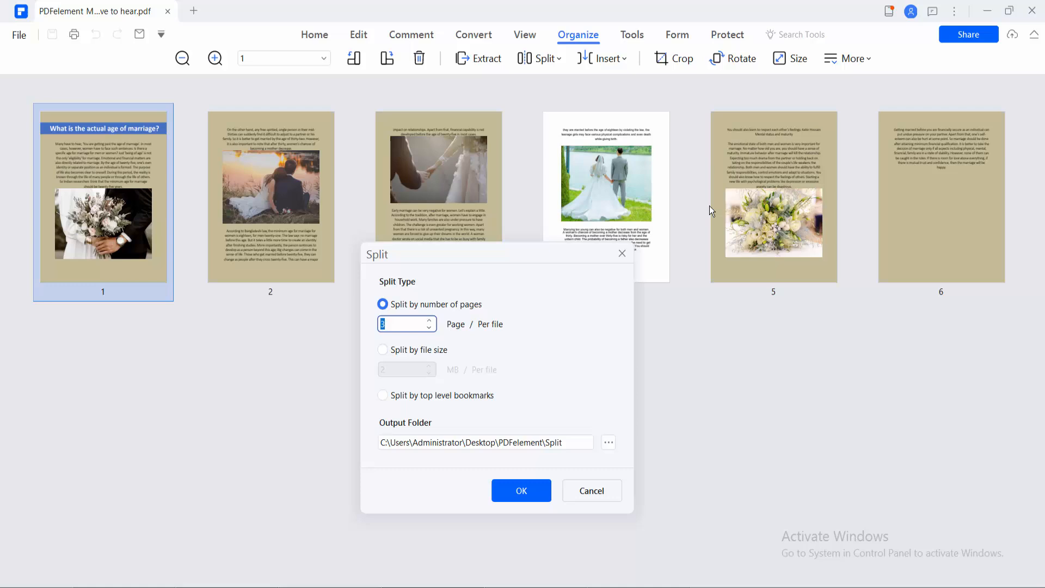
{"action": "mouse_move", "coordinate": [874, 225]}
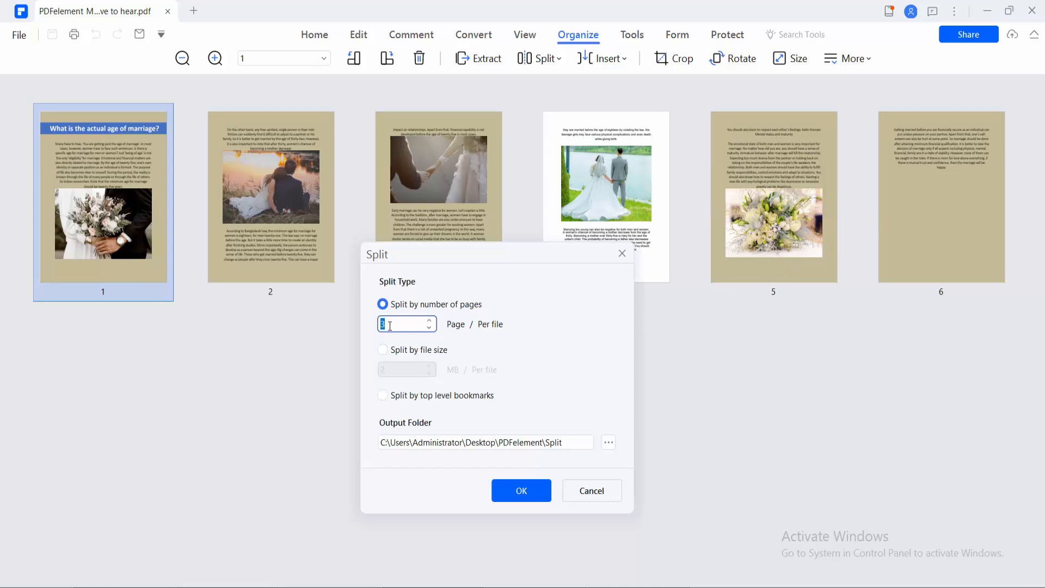
{"action": "type", "text": "3"}
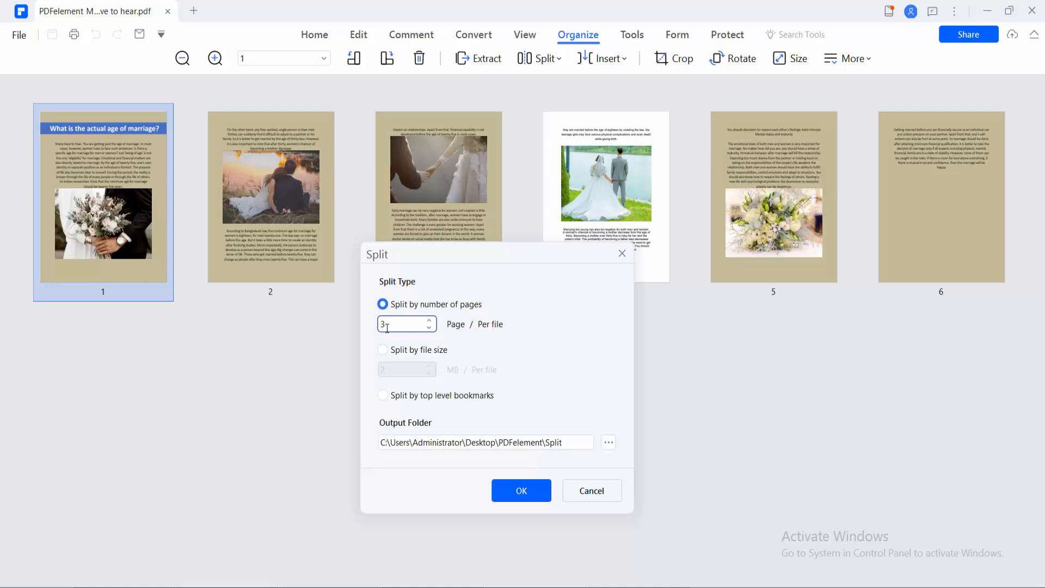
{"action": "mouse_move", "coordinate": [459, 333]}
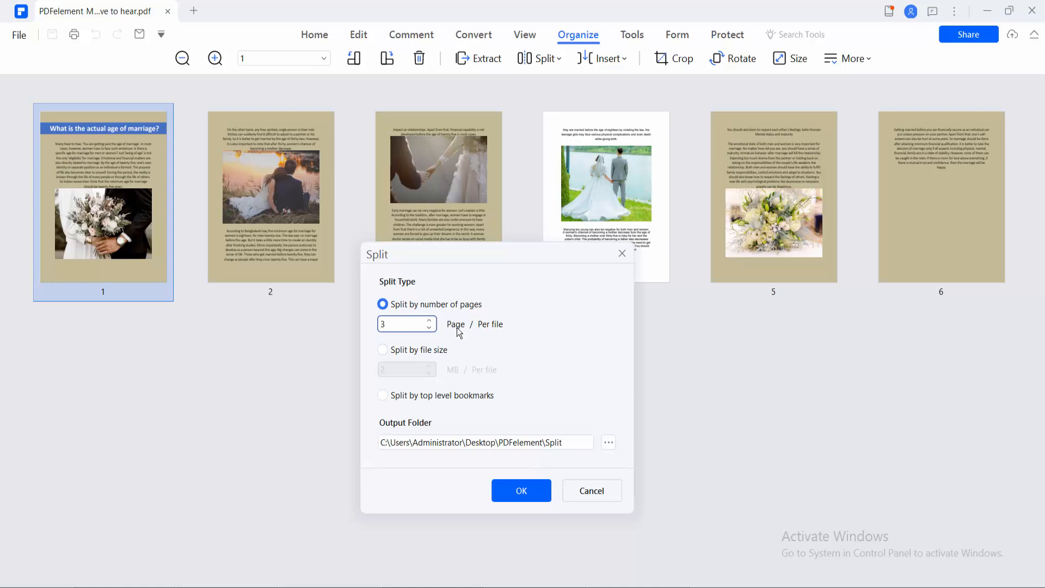
Step: Keep the existing Split output folder, run the split and show the resulting folder
{"action": "left_click", "coordinate": [608, 442]}
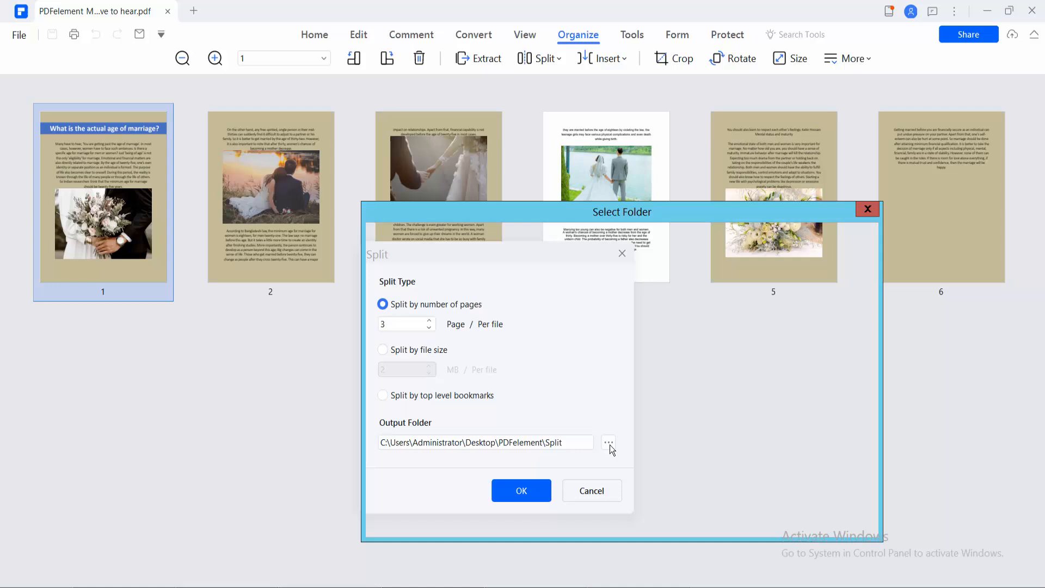
{"action": "left_click", "coordinate": [608, 442]}
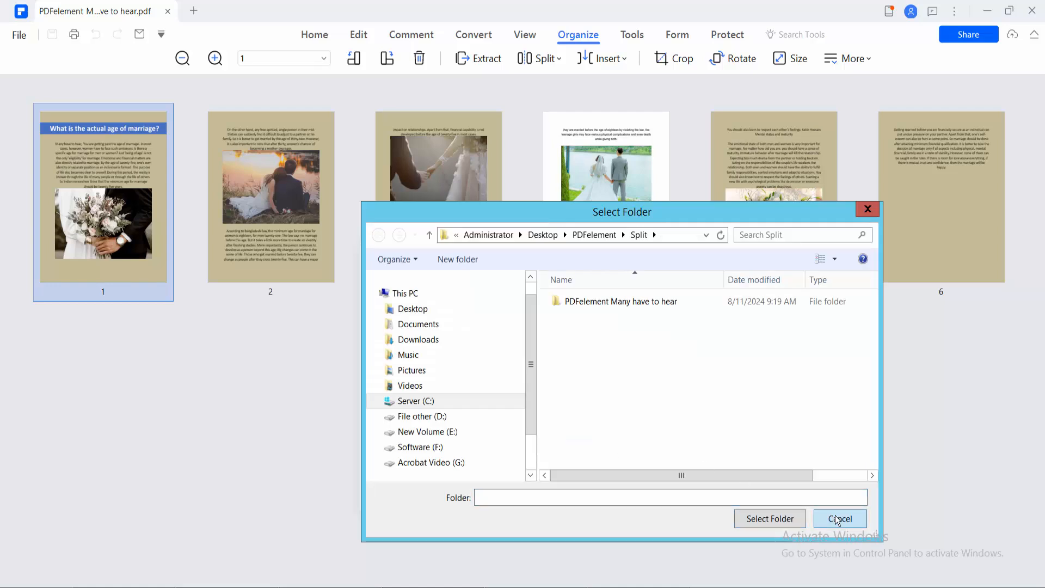
{"action": "left_click", "coordinate": [840, 518]}
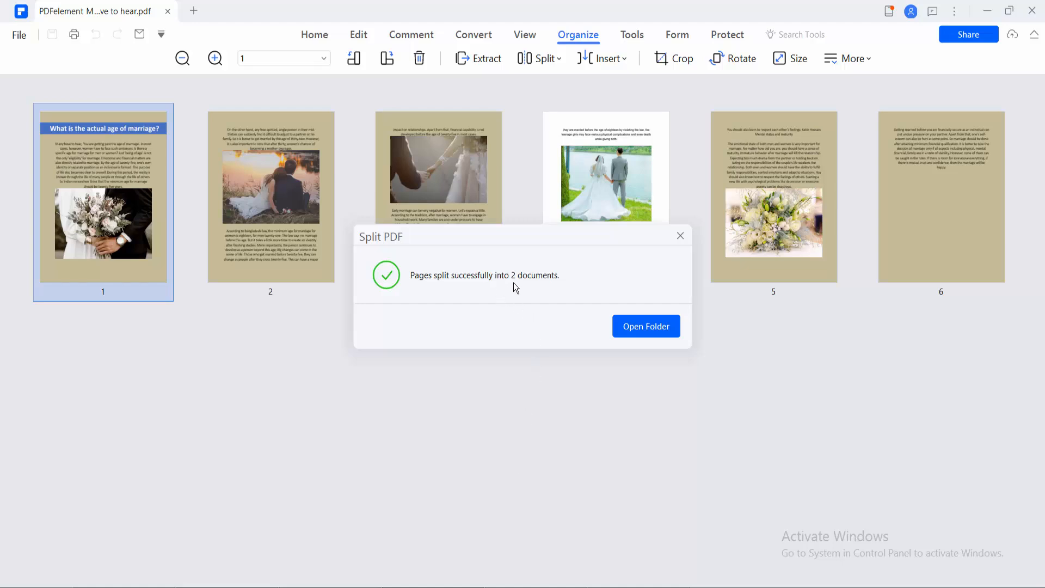
{"action": "mouse_move", "coordinate": [646, 331]}
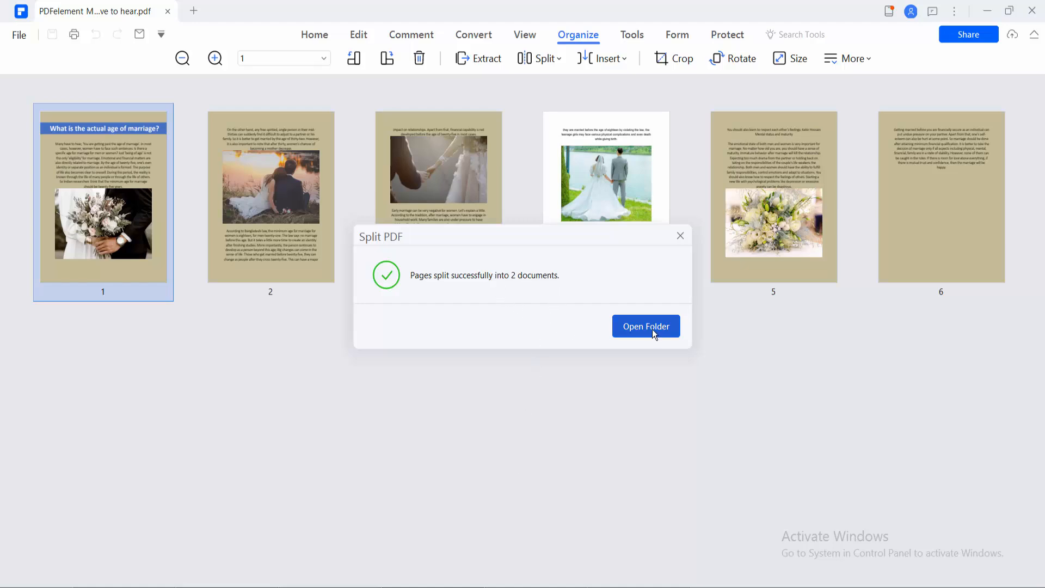
{"action": "left_click", "coordinate": [644, 325]}
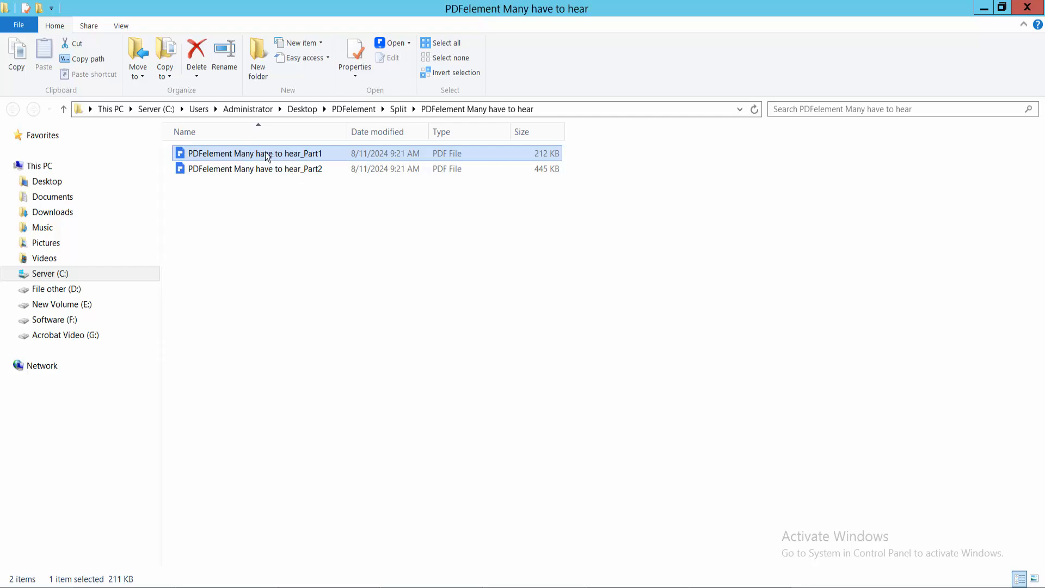
Step: Load the Part1 and Part2 PDFs from the Split folder into PDFelement
{"action": "double_click", "coordinate": [256, 153]}
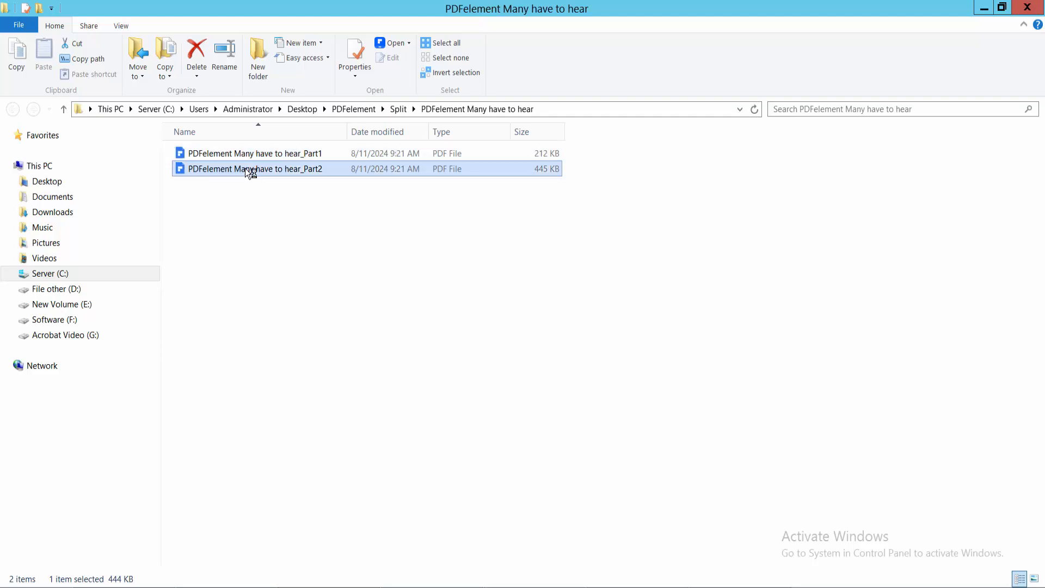
{"action": "double_click", "coordinate": [255, 168]}
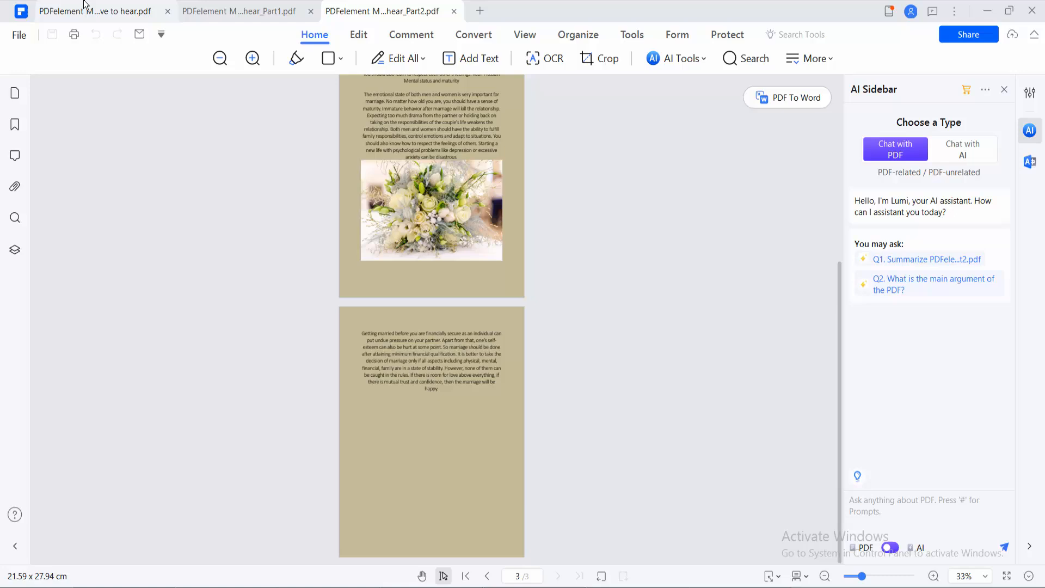
Step: Return to the original six-page document in its Organize view
{"action": "left_click", "coordinate": [577, 34]}
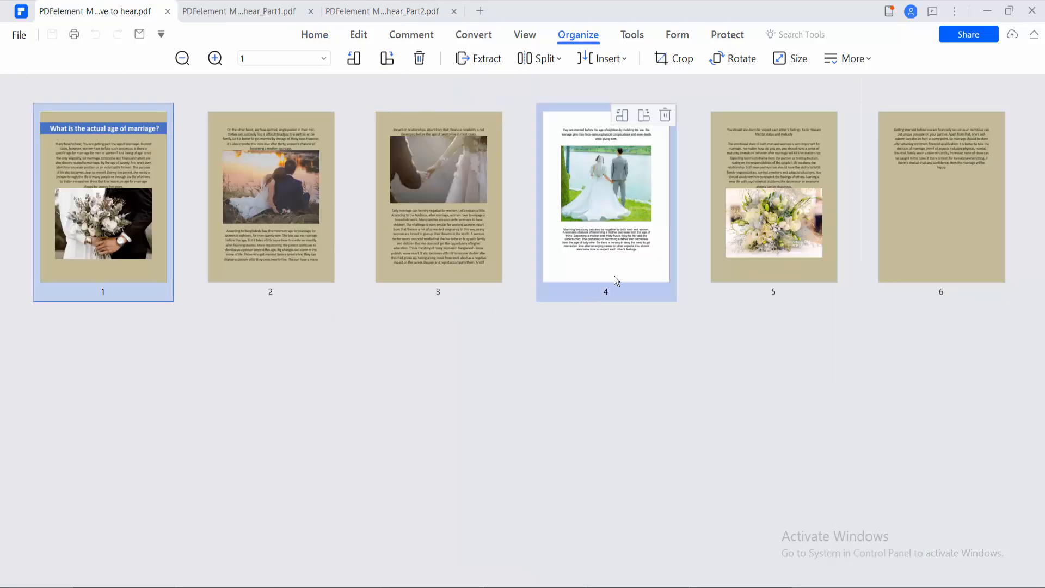
{"action": "mouse_move", "coordinate": [637, 260]}
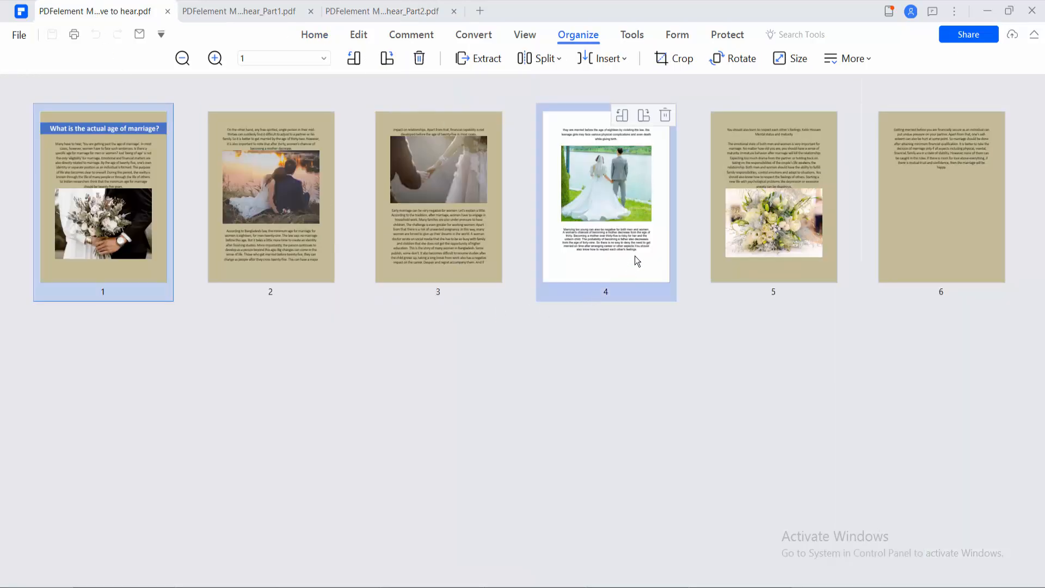